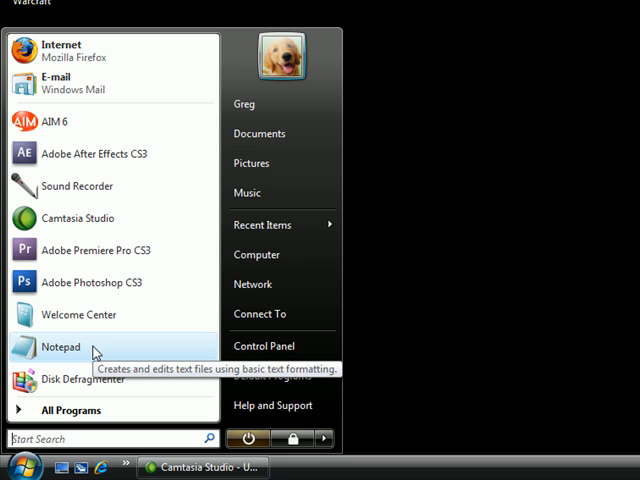
- Add Notepad from the Start menu to the Quick Launch area
{"action": "right_click", "coordinate": [60, 344]}
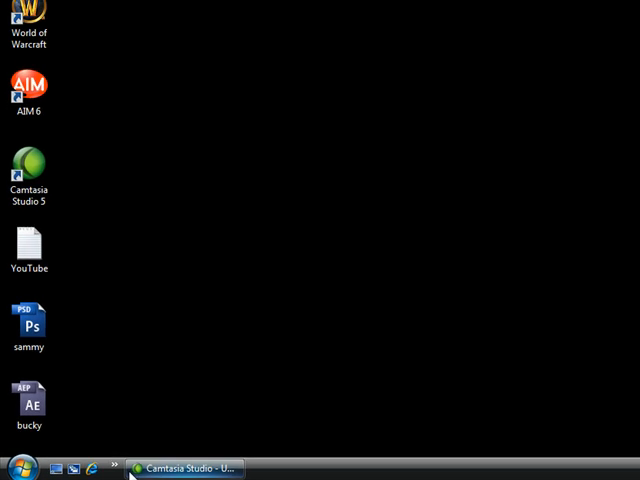
{"action": "left_click", "coordinate": [20, 468]}
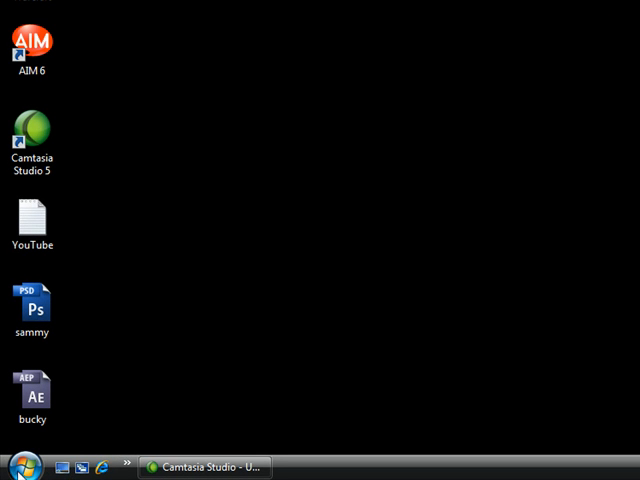
{"action": "mouse_move", "coordinate": [20, 468]}
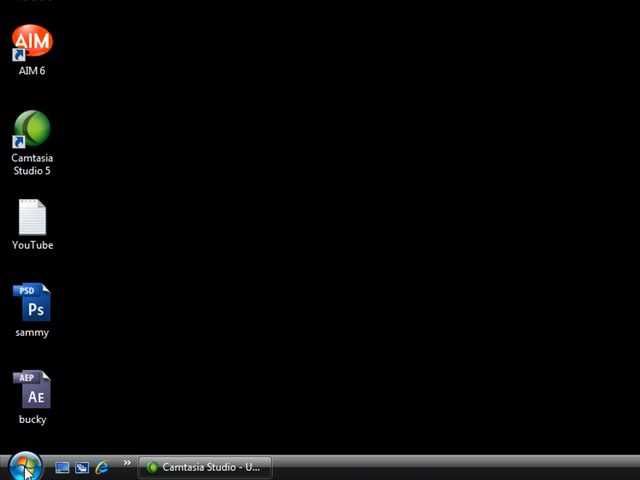
{"action": "left_click", "coordinate": [22, 468]}
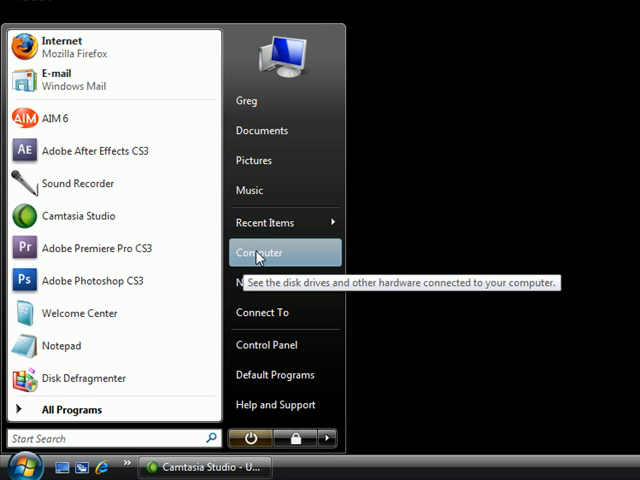
{"action": "right_click", "coordinate": [260, 252]}
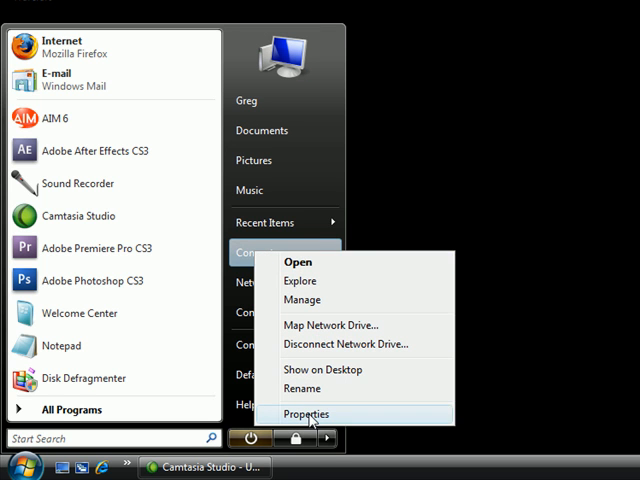
{"action": "left_click", "coordinate": [306, 412]}
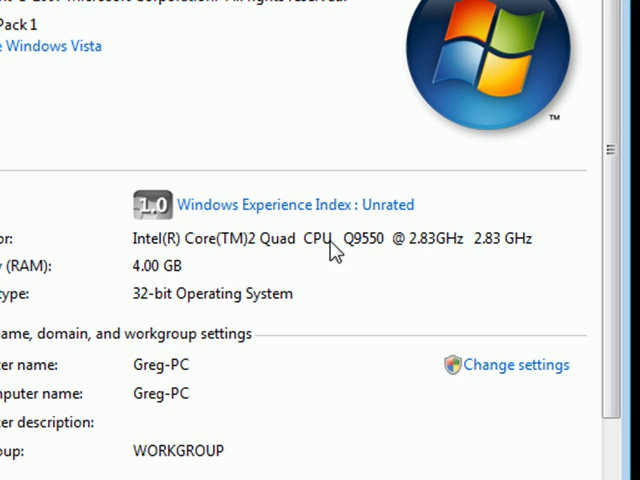
{"action": "mouse_move", "coordinate": [238, 278]}
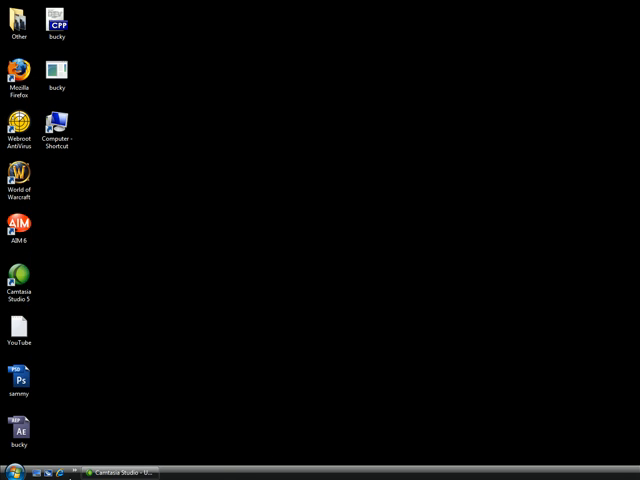
{"action": "mouse_move", "coordinate": [156, 358]}
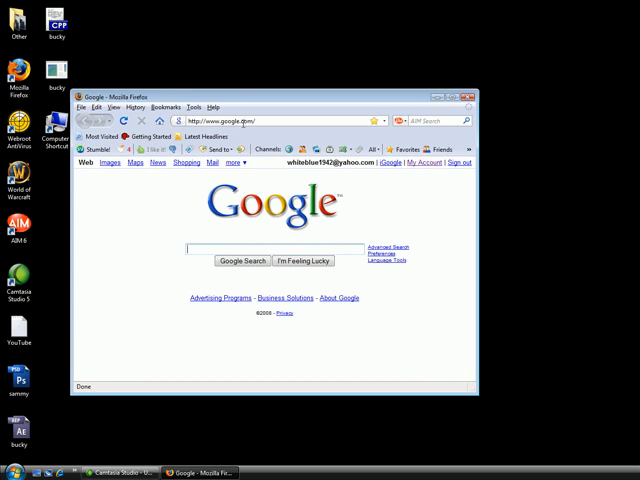
- Load ipchicken.com in the address bar to show the current IP address
{"action": "type", "text": "i"}
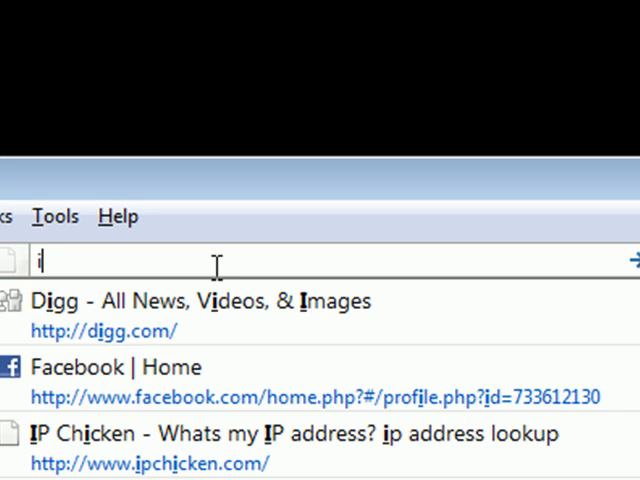
{"action": "type", "text": "pchicken.com/"}
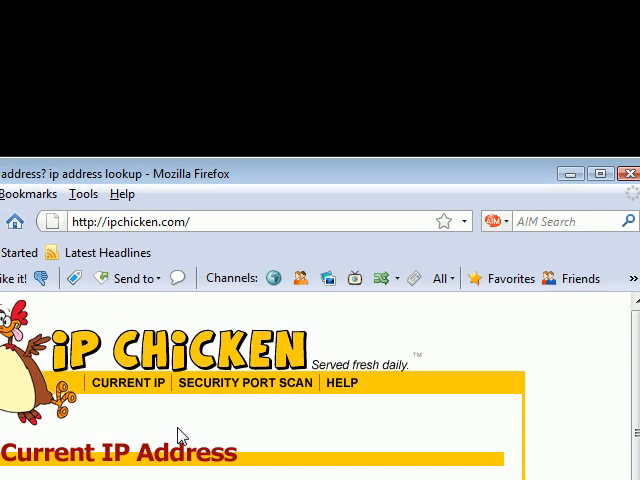
{"action": "mouse_move", "coordinate": [196, 412]}
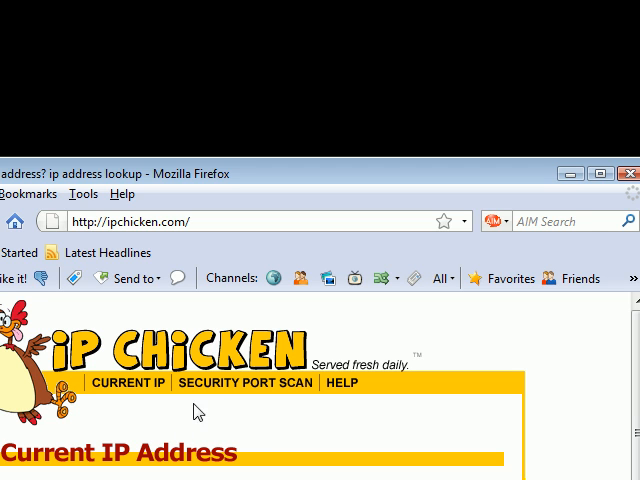
{"action": "mouse_move", "coordinate": [192, 430]}
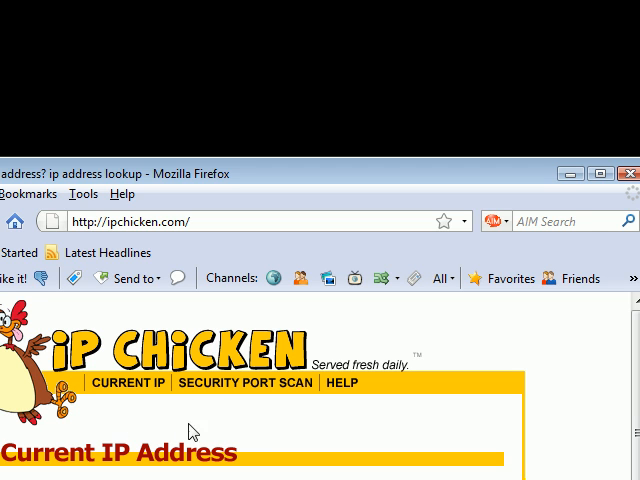
{"action": "mouse_move", "coordinate": [568, 210]}
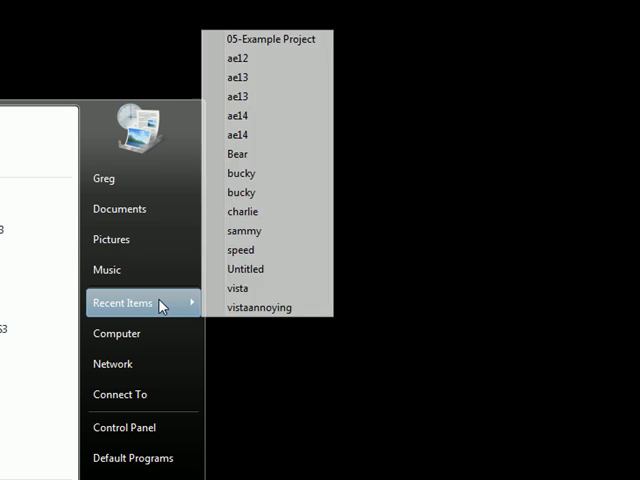
- Clear the Recent Items list from its Start menu options
{"action": "right_click", "coordinate": [124, 304]}
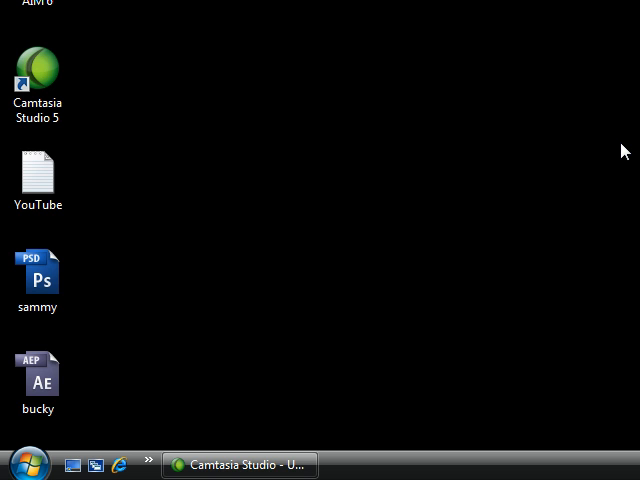
{"action": "mouse_move", "coordinate": [582, 154]}
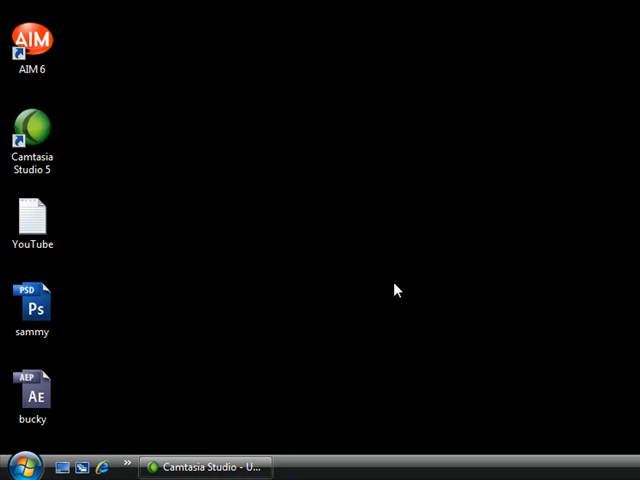
{"action": "left_click", "coordinate": [20, 464]}
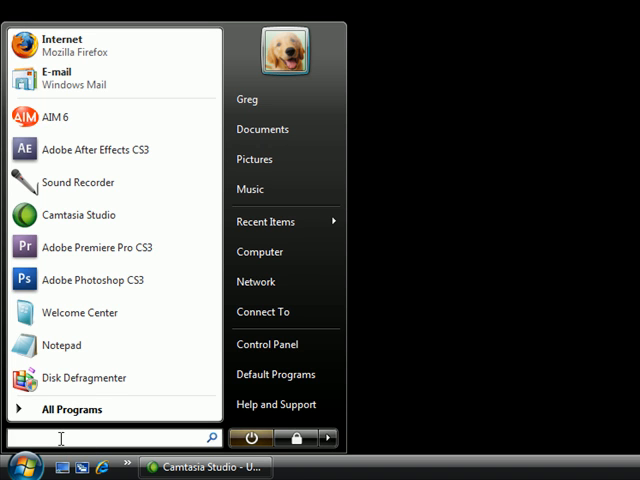
- Find Security Center via Start search and reach its alert notification settings
{"action": "type", "text": "security center"}
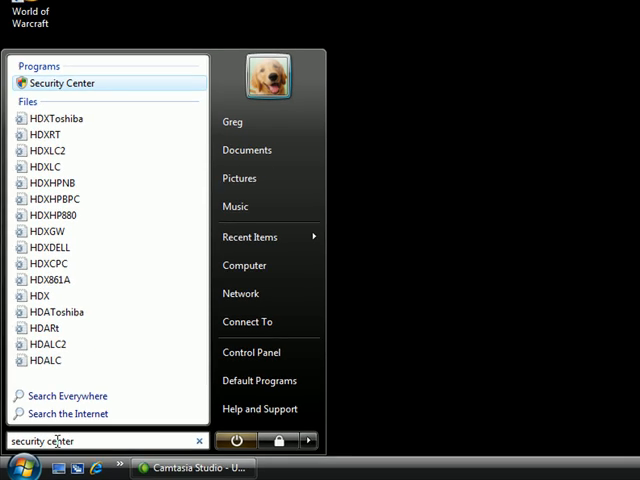
{"action": "left_click", "coordinate": [62, 84]}
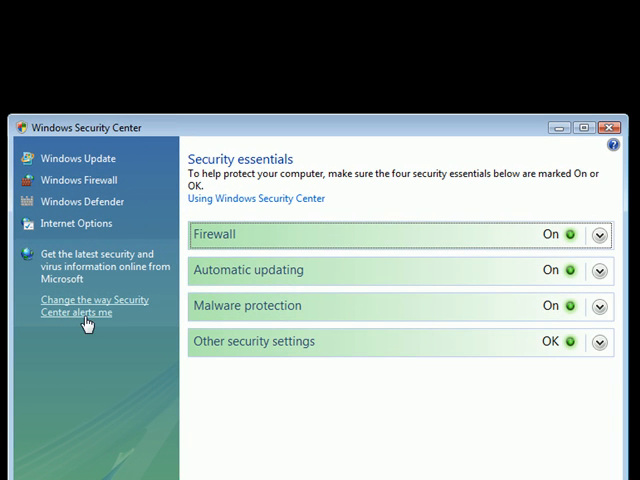
{"action": "left_click", "coordinate": [96, 306]}
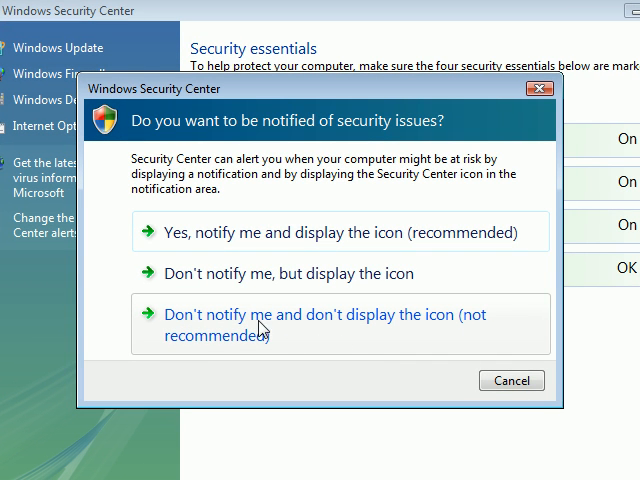
{"action": "mouse_move", "coordinate": [266, 272]}
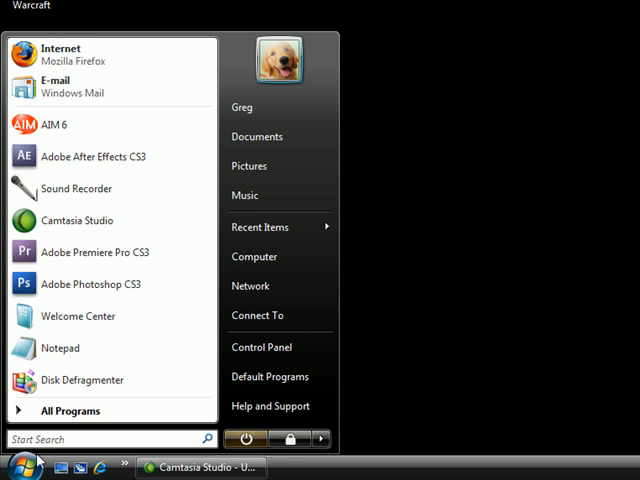
- Find and launch Power Options through the Start menu search
{"action": "left_click", "coordinate": [100, 440]}
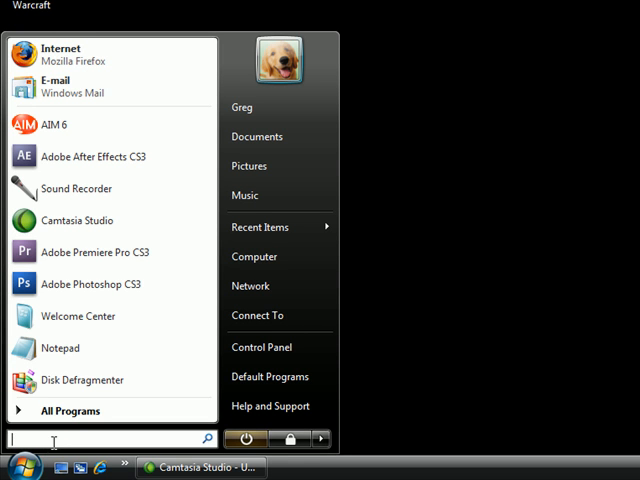
{"action": "type", "text": "pod"}
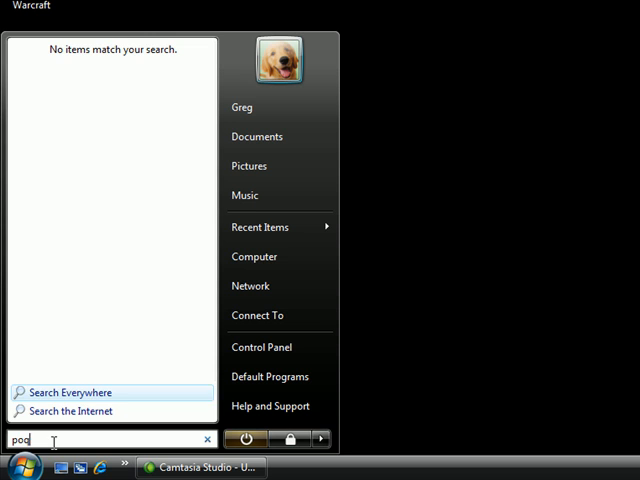
{"action": "type", "text": "power options"}
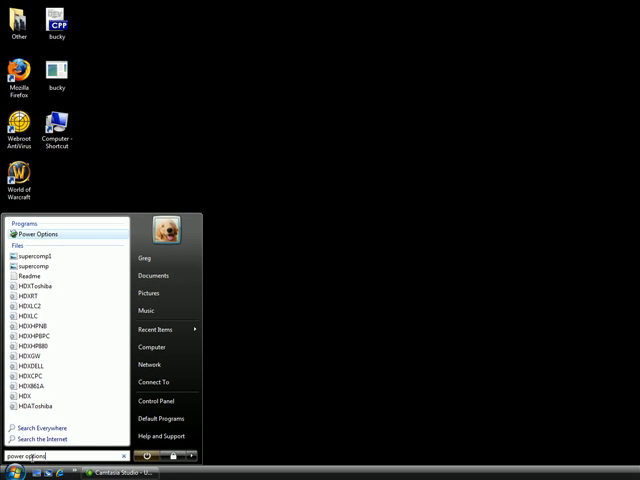
{"action": "left_click", "coordinate": [40, 234]}
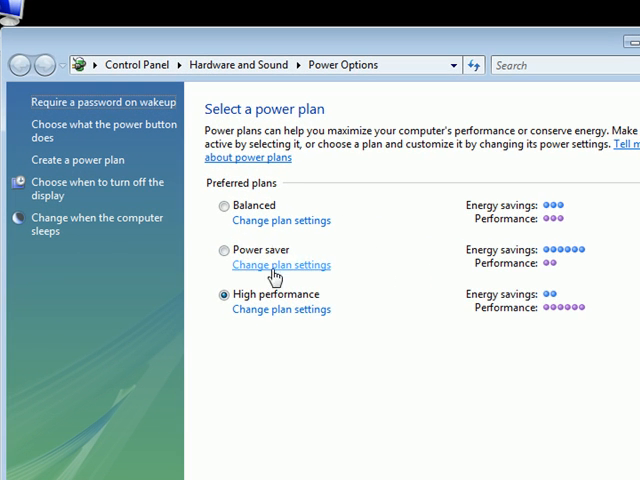
{"action": "mouse_move", "coordinate": [252, 250]}
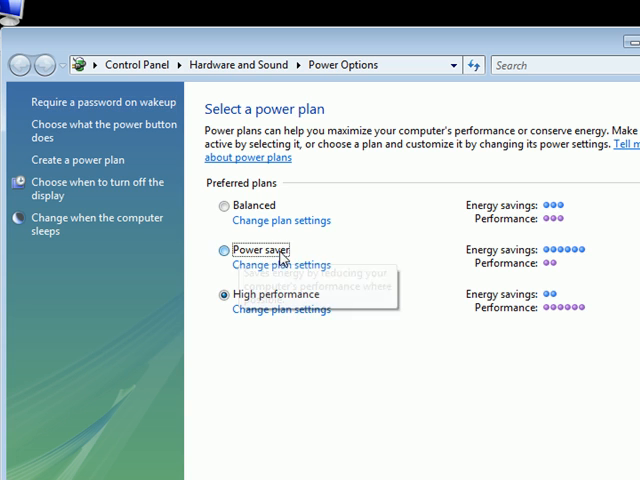
- Try the Power saver plan, then select High performance as the active plan
{"action": "left_click", "coordinate": [220, 246]}
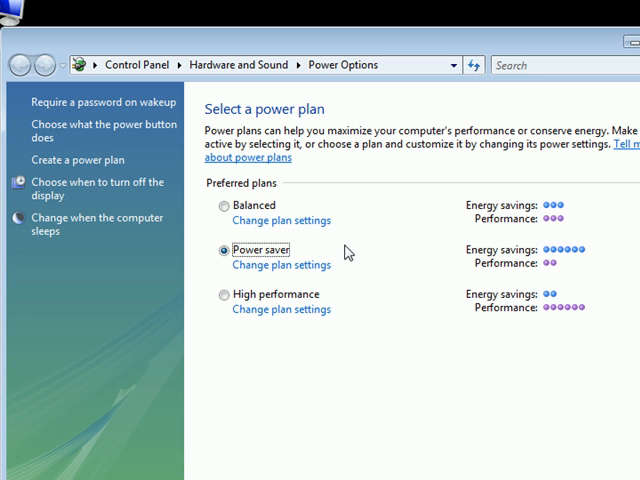
{"action": "mouse_move", "coordinate": [282, 264]}
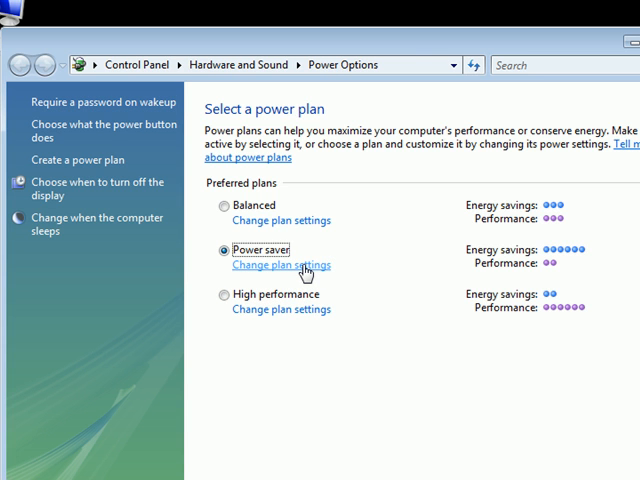
{"action": "mouse_move", "coordinate": [304, 250]}
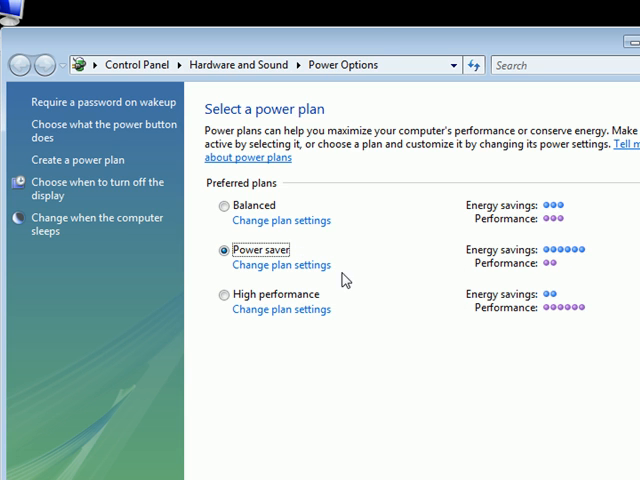
{"action": "left_click", "coordinate": [220, 294]}
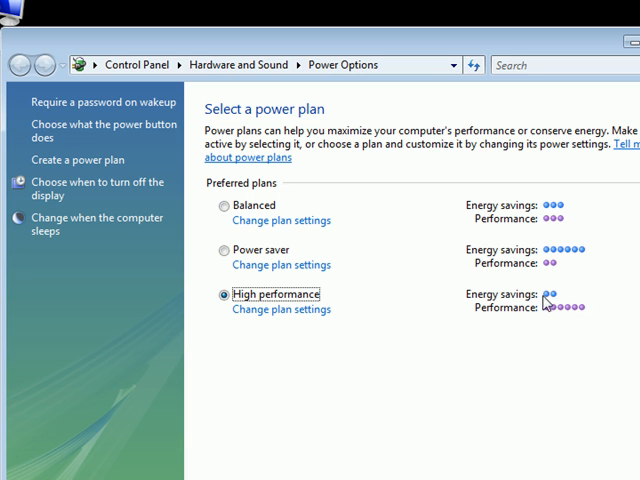
{"action": "mouse_move", "coordinate": [224, 300]}
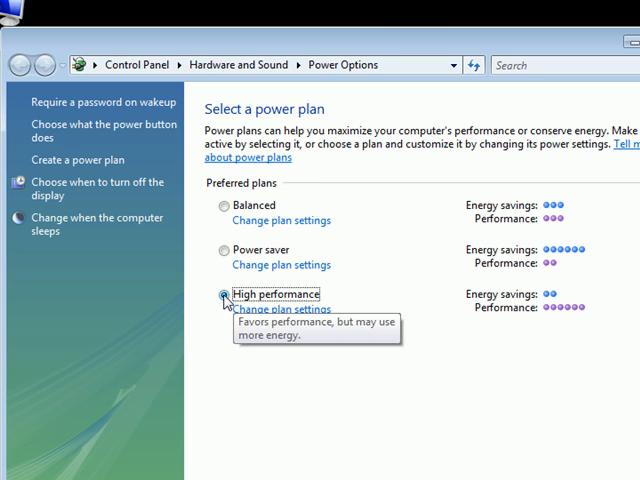